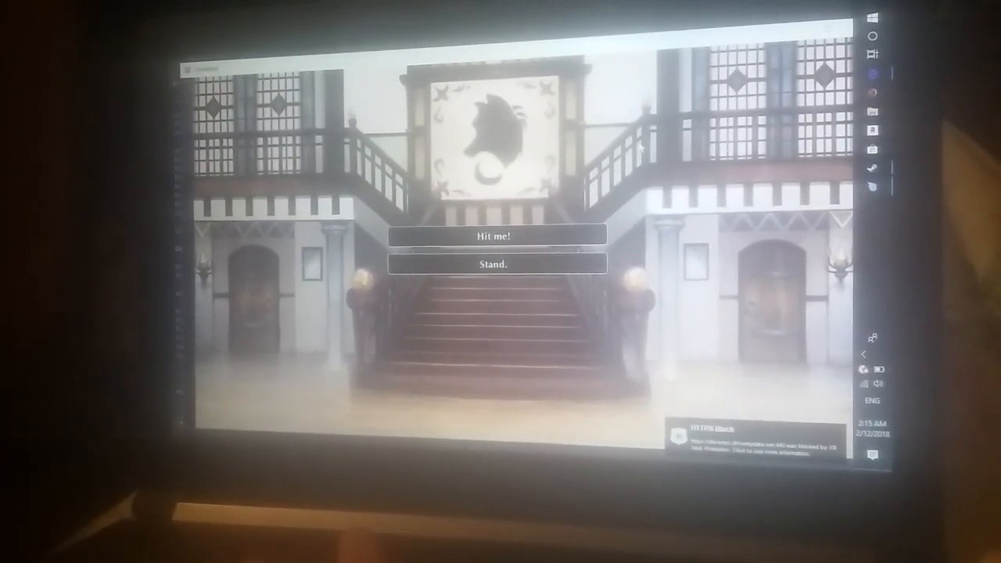
# Choose 'Hit me!' to take another card in the blackjack hand.
pyautogui.click(497, 235)
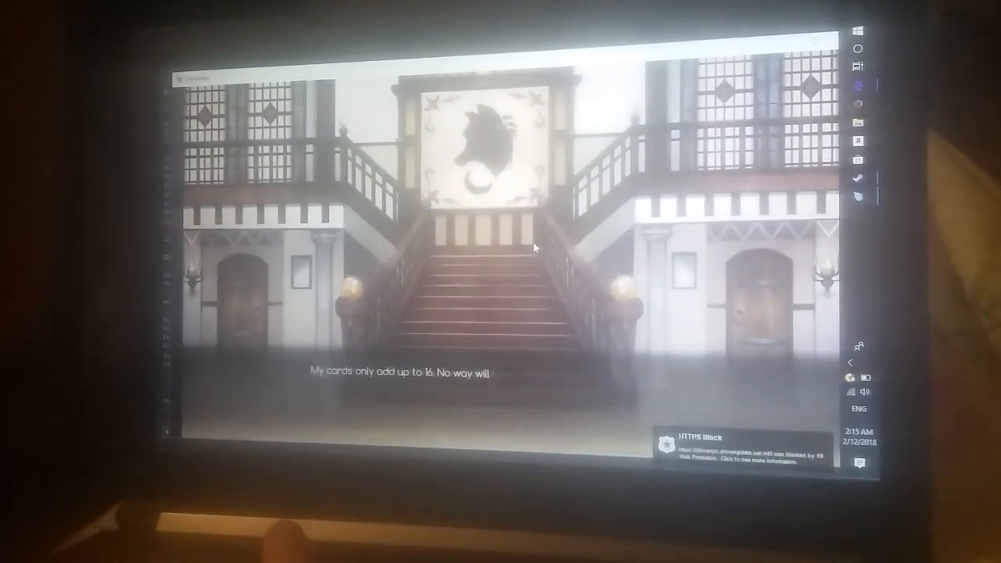